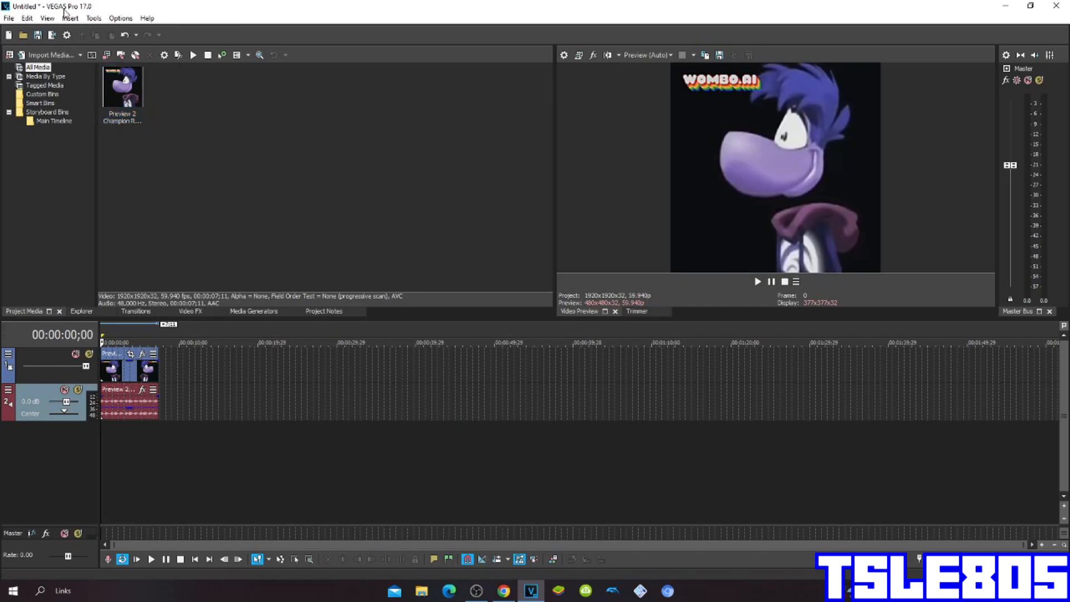
mouse_move(66, 13)
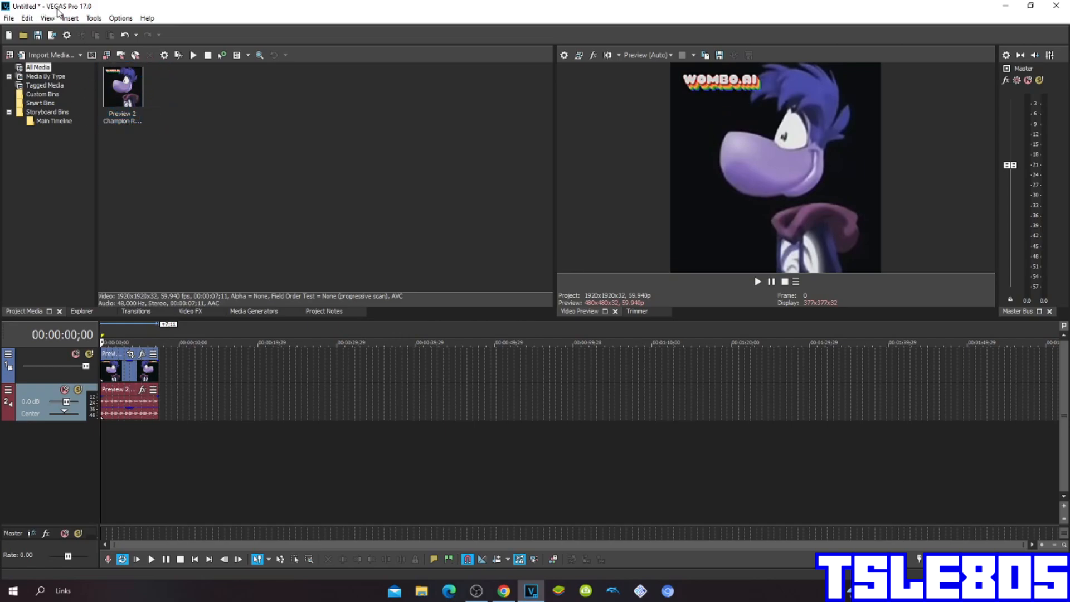
mouse_move(128, 8)
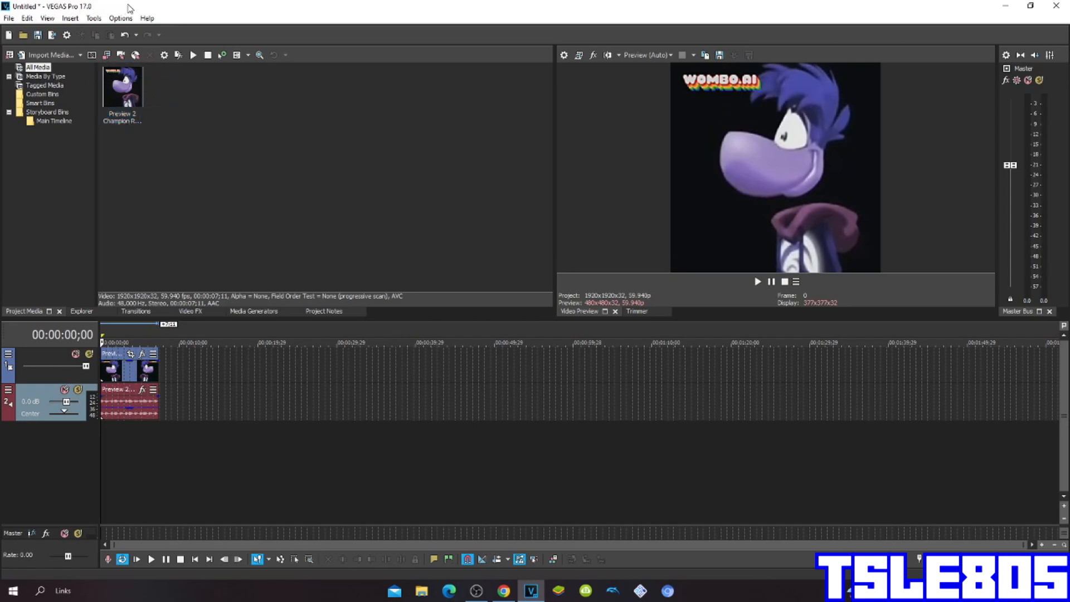
mouse_move(104, 12)
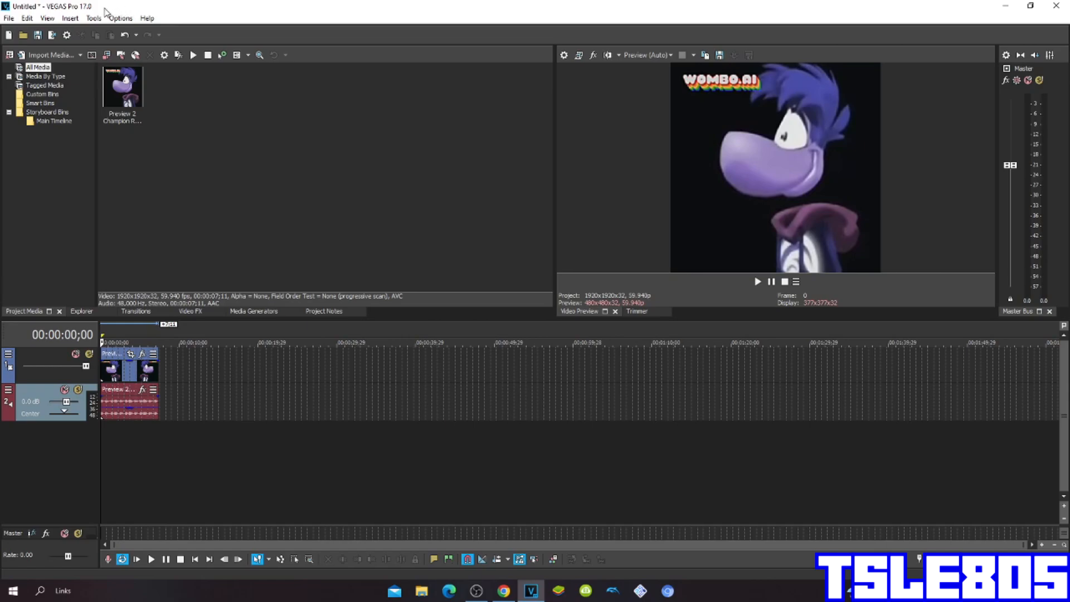
mouse_move(198, 316)
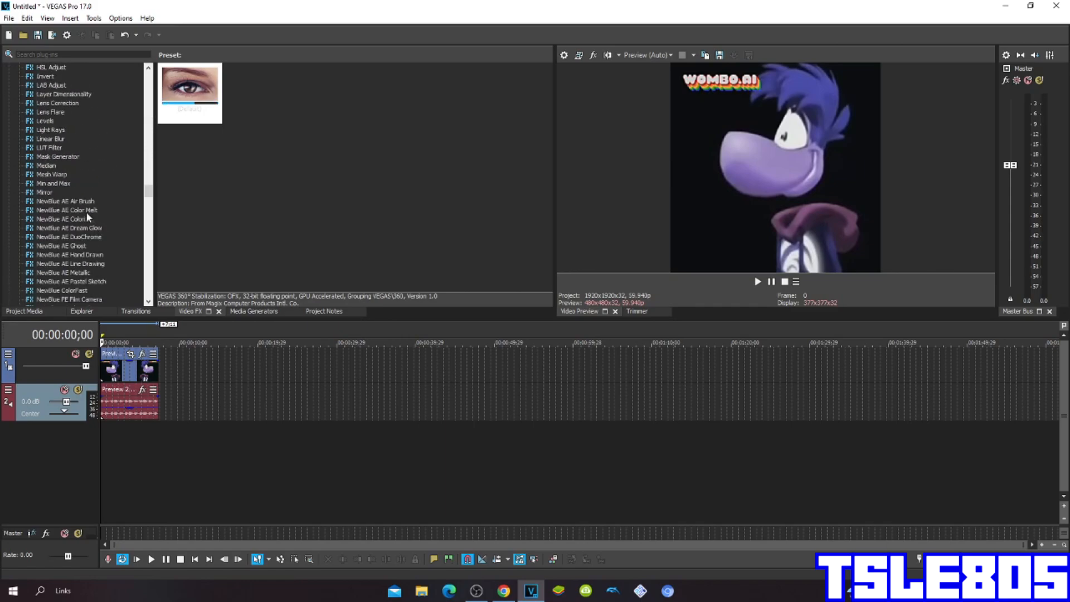
Step: Apply an HSL Adjust hue preset to the video event to turn the character green
left_click(51, 66)
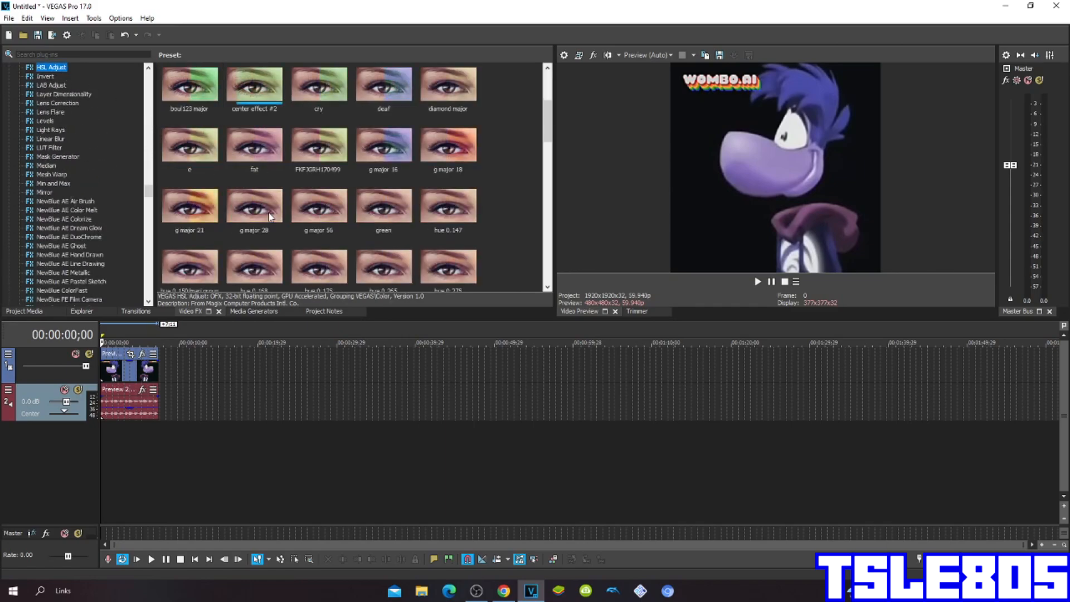
scroll("down", 3)
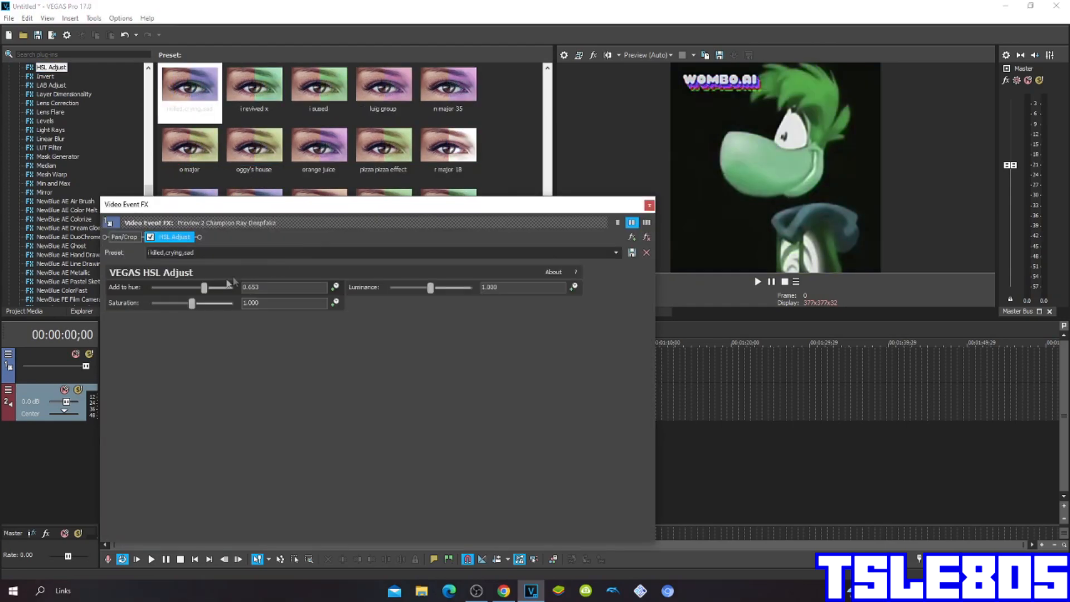
mouse_move(106, 291)
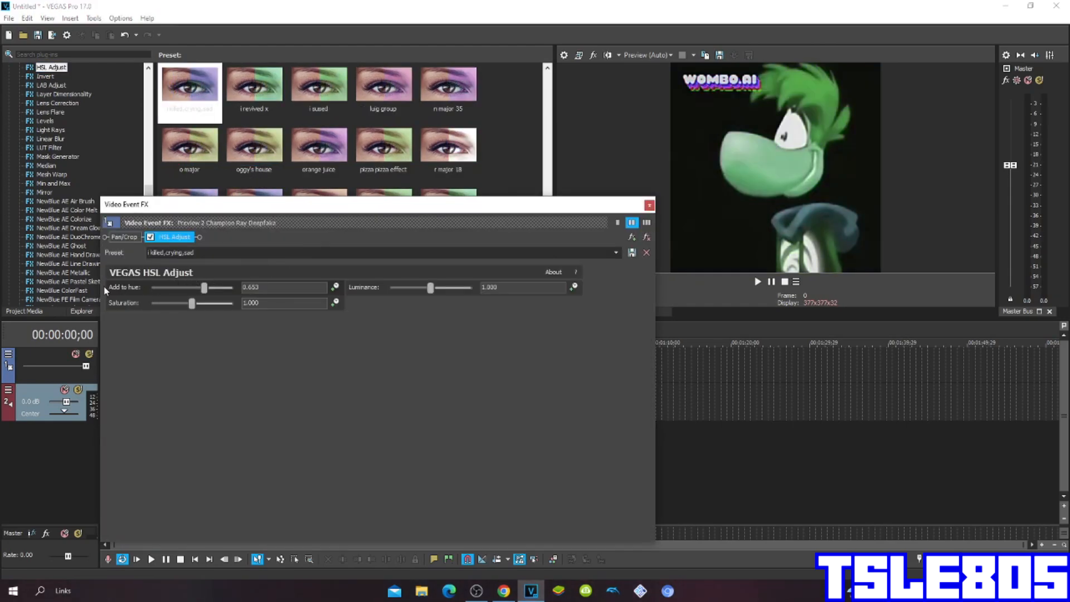
left_click(648, 204)
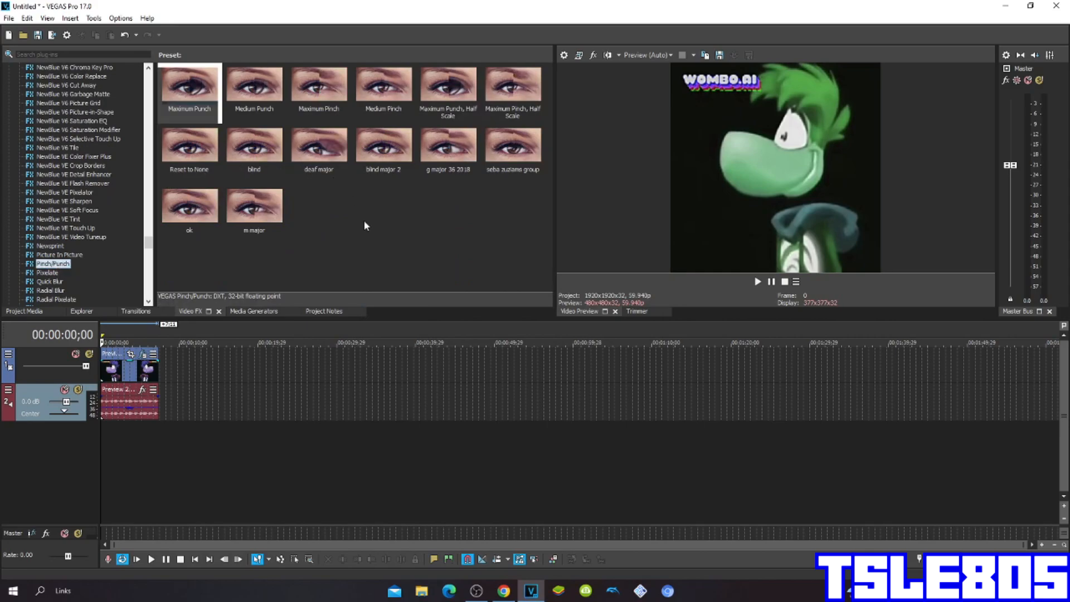
Step: Apply the Pinch/Punch 'Maximum Punch' preset to the video event to bulge the face
left_click(189, 86)
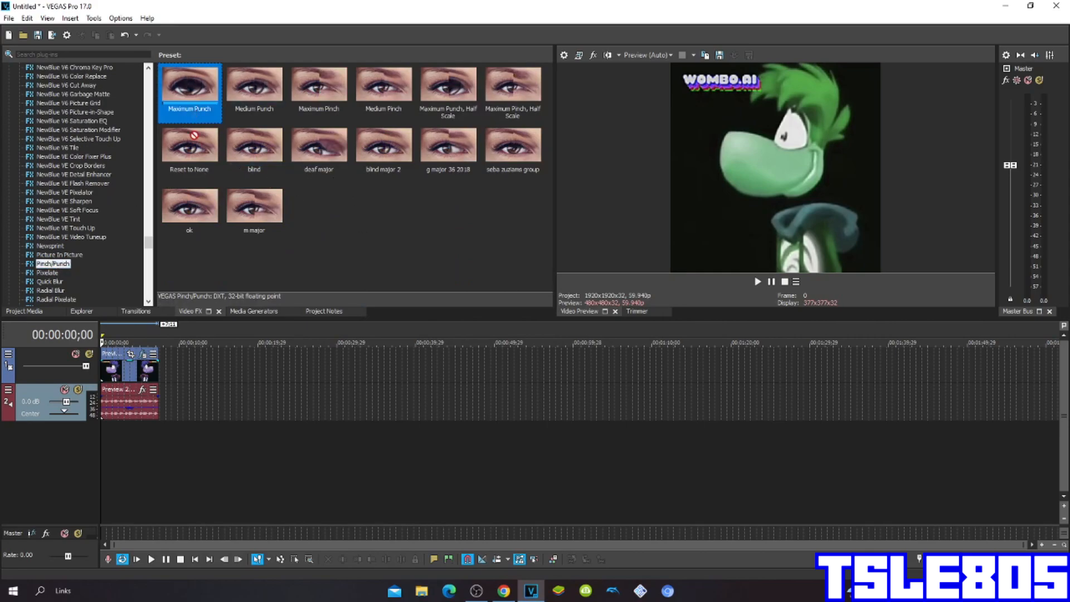
double_click(189, 82)
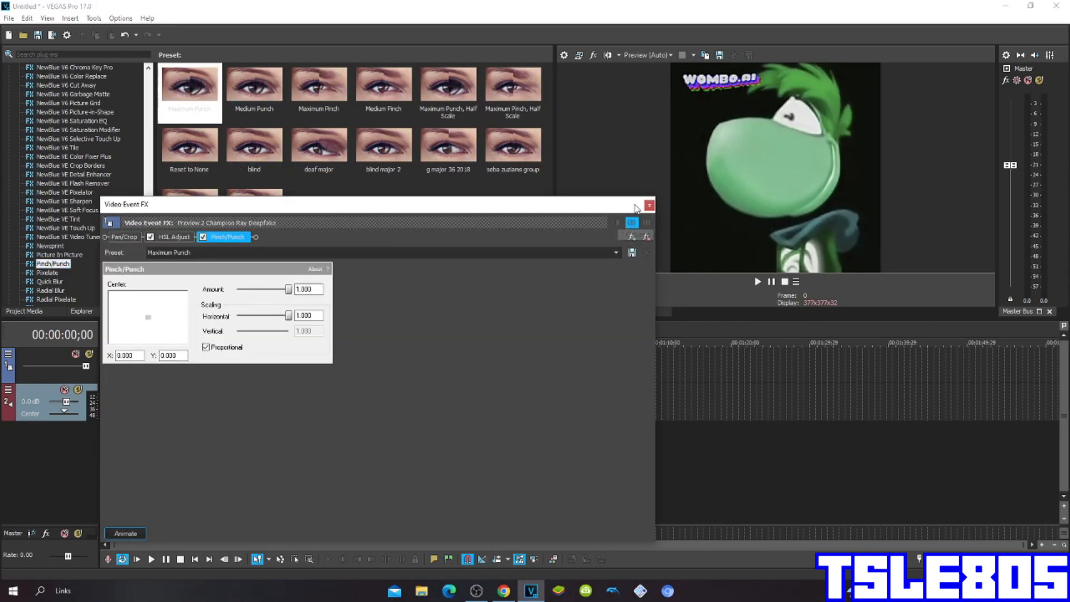
left_click(648, 204)
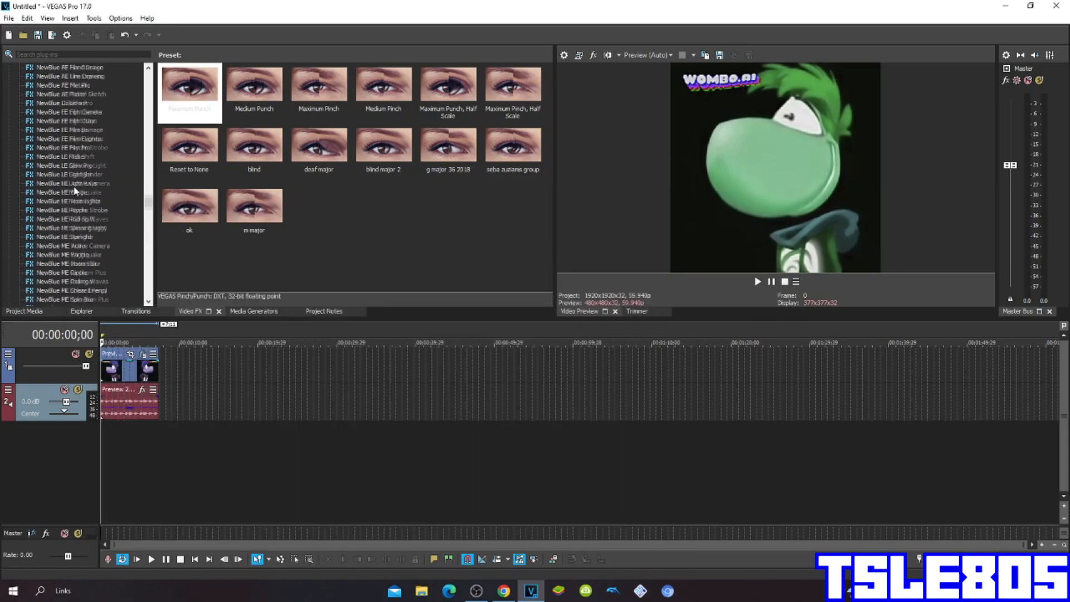
Step: Apply the Mirror plug-in's 'Reflect Left' preset to the video event
left_click(45, 192)
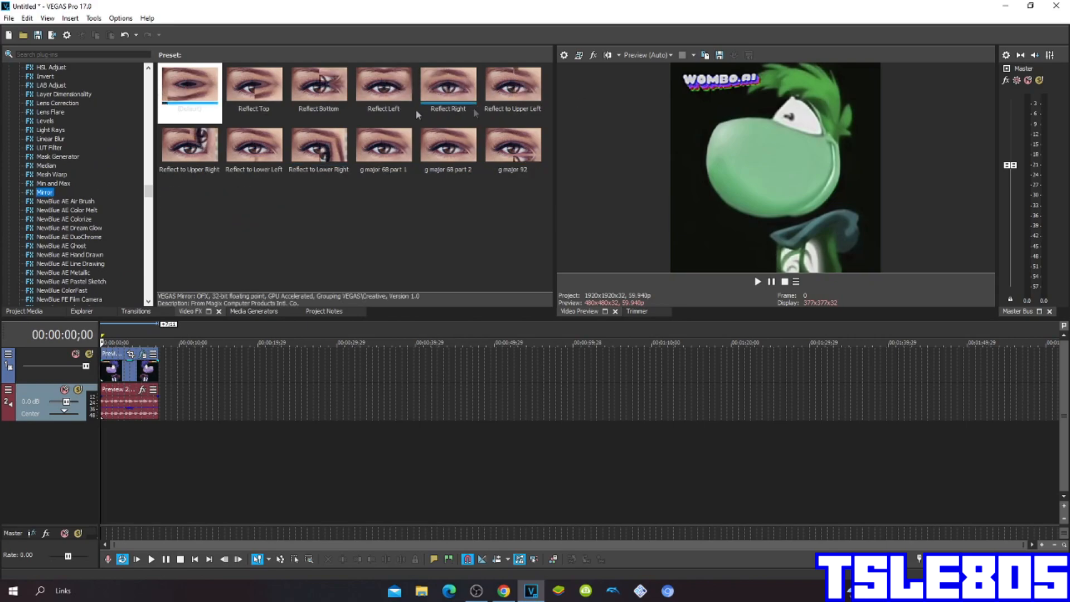
left_click(383, 85)
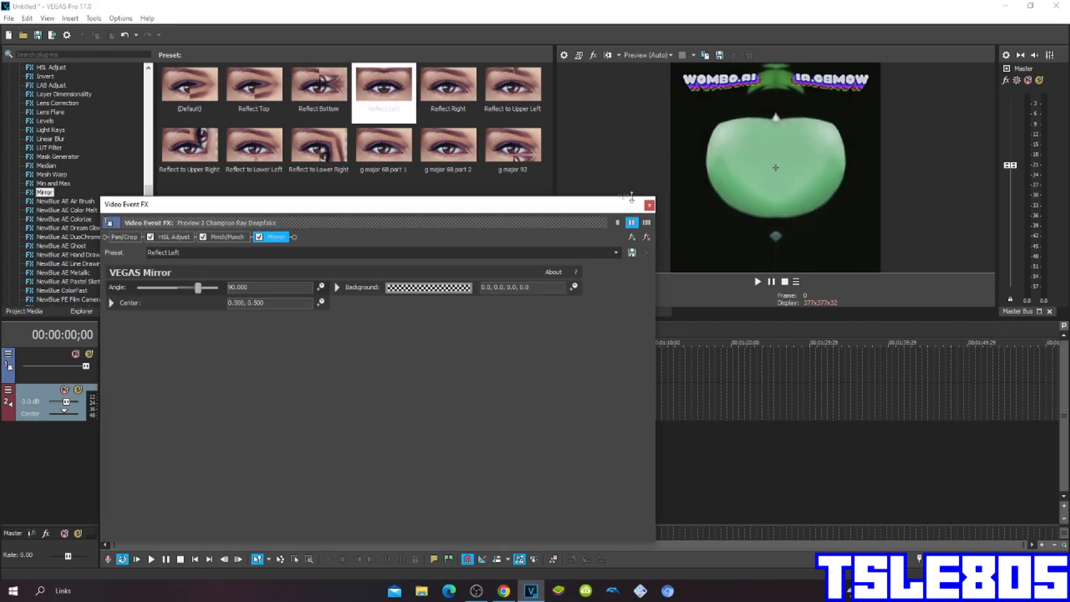
left_click(648, 205)
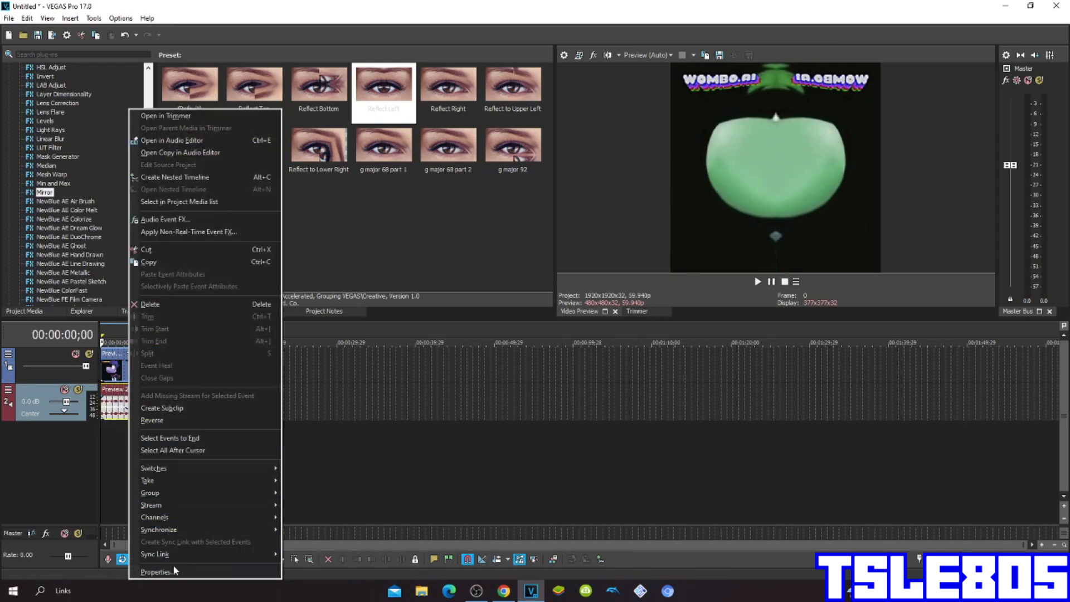
Step: Set the audio event's time-stretch/pitch-shift method to Classic with a drum attribute preset
left_click(156, 572)
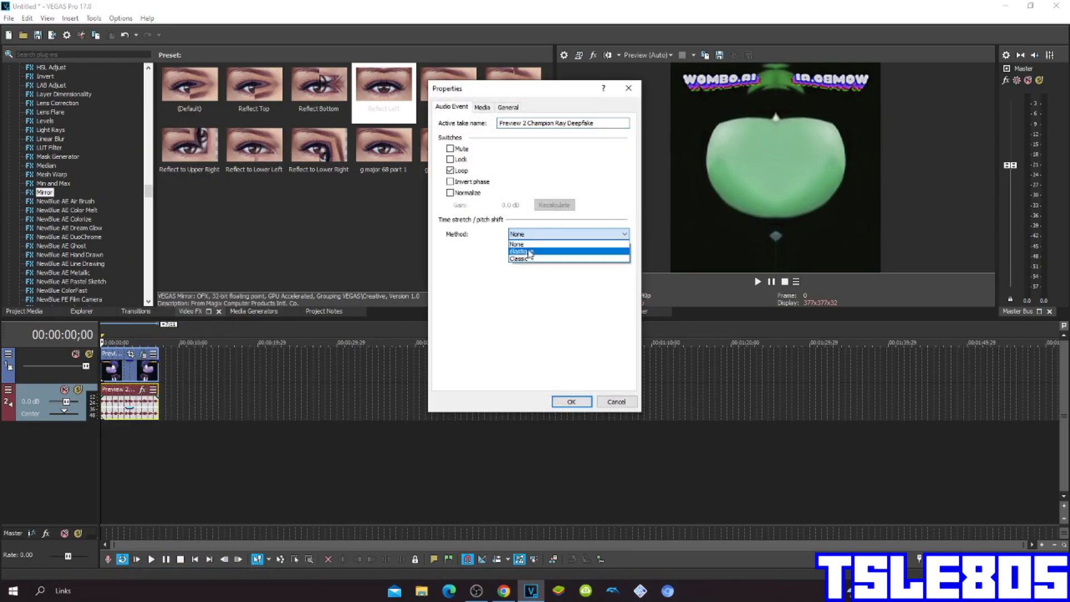
left_click(526, 251)
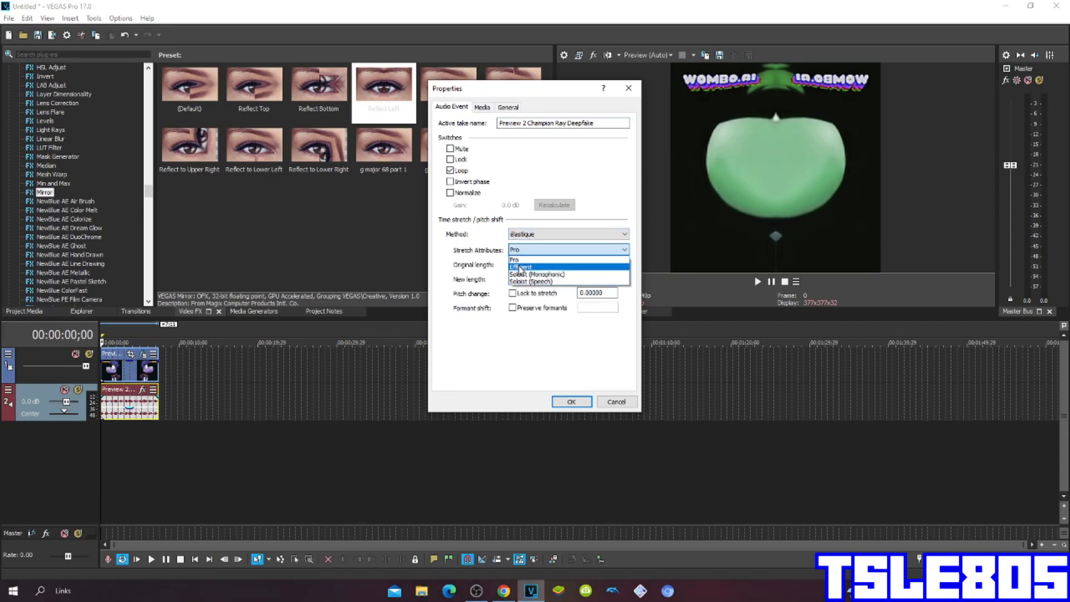
left_click(521, 266)
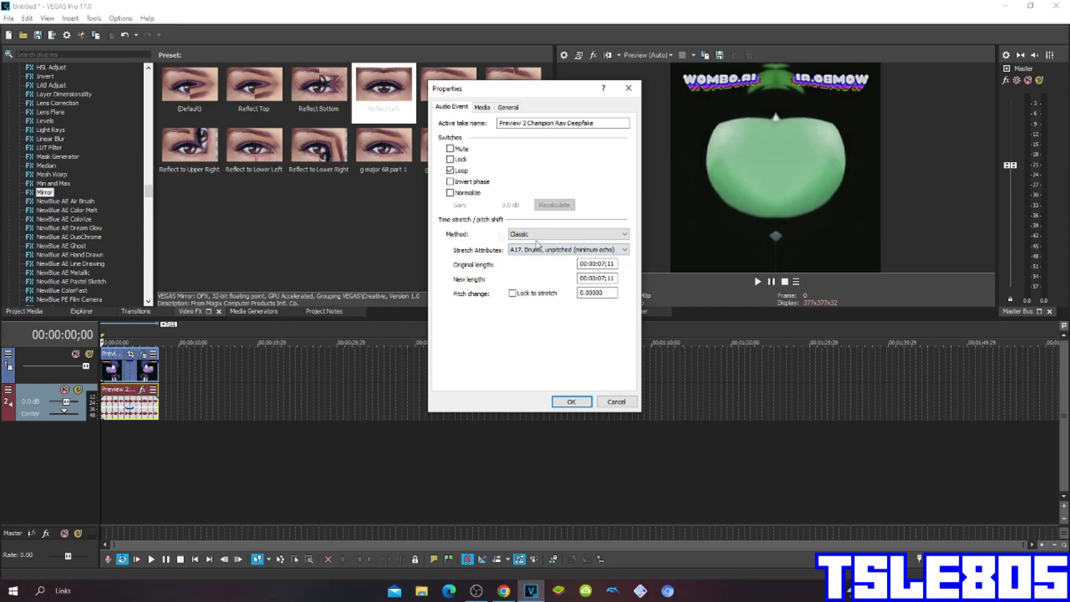
left_click(567, 249)
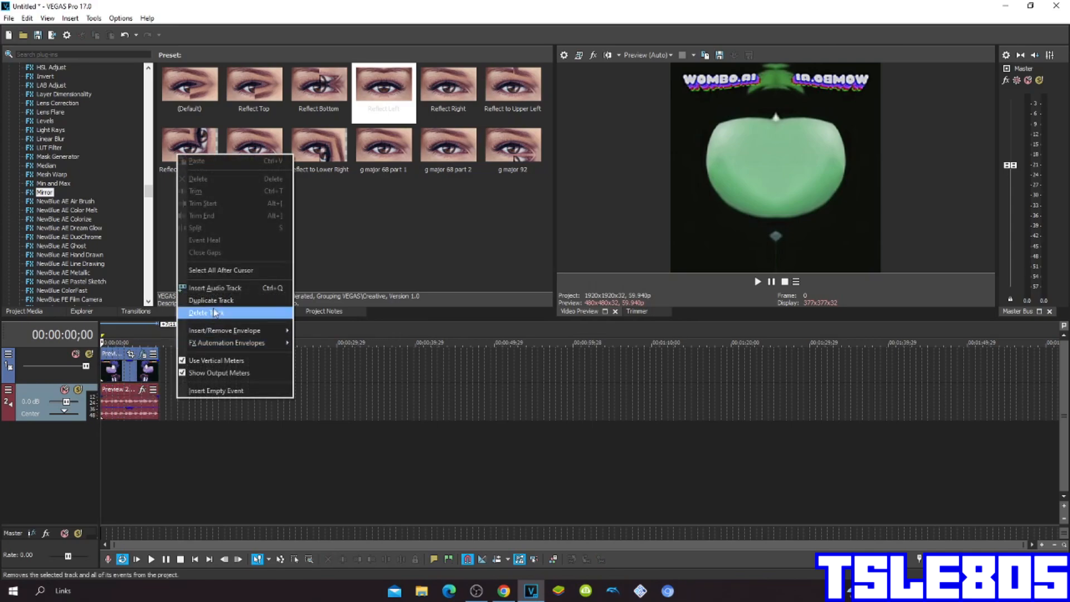
Step: Duplicate the audio track from its header's context menu
left_click(210, 300)
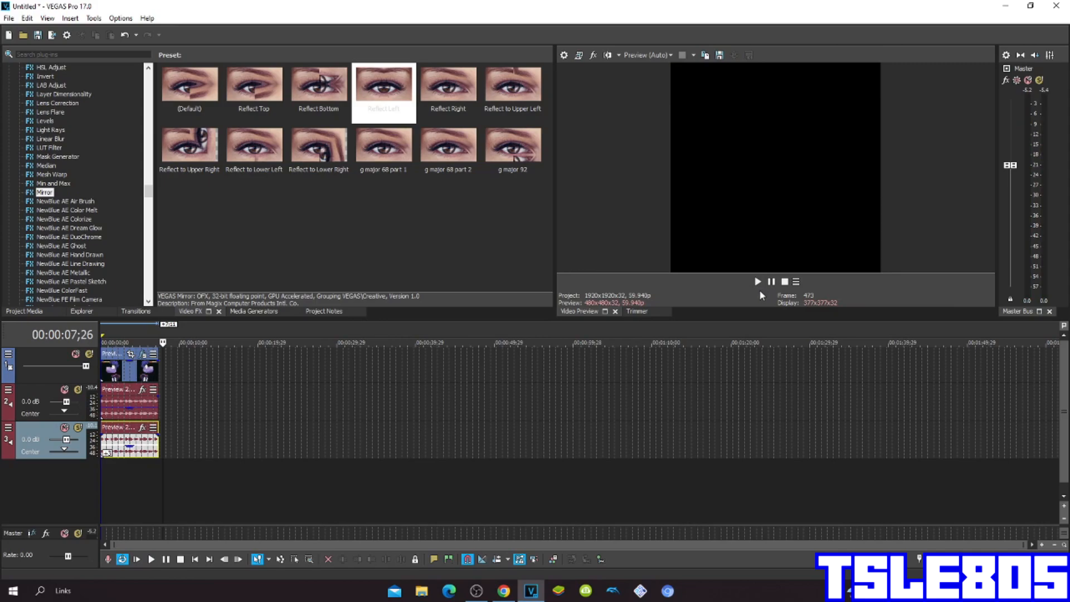
mouse_move(755, 299)
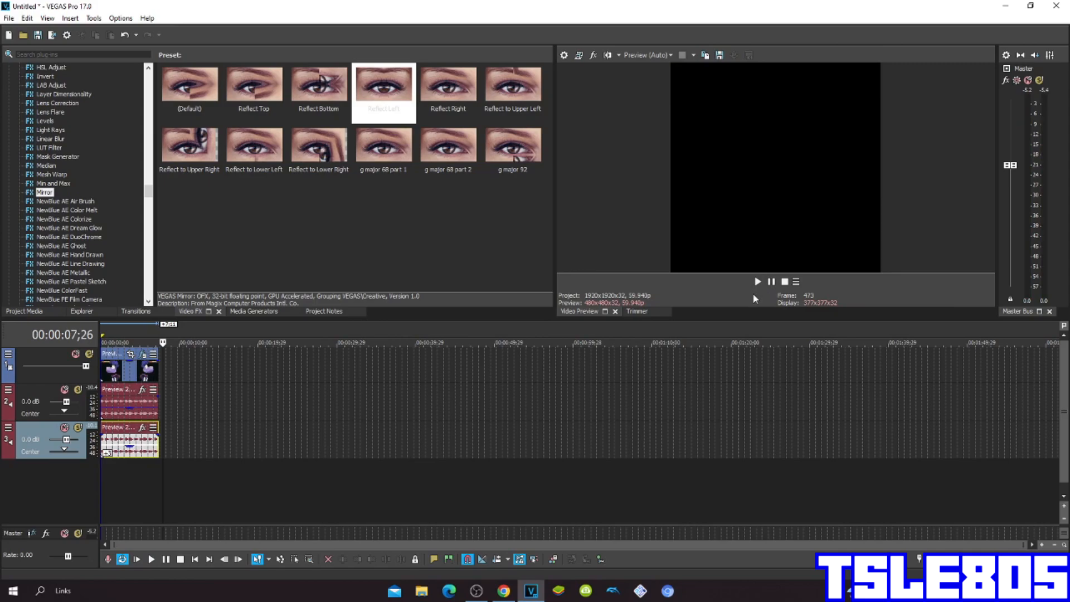